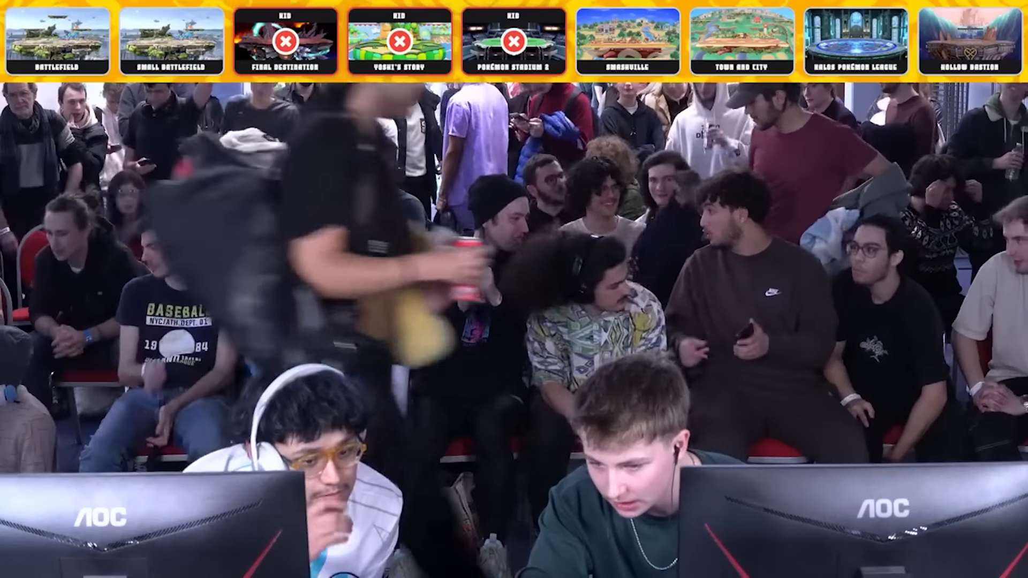
click(856, 42)
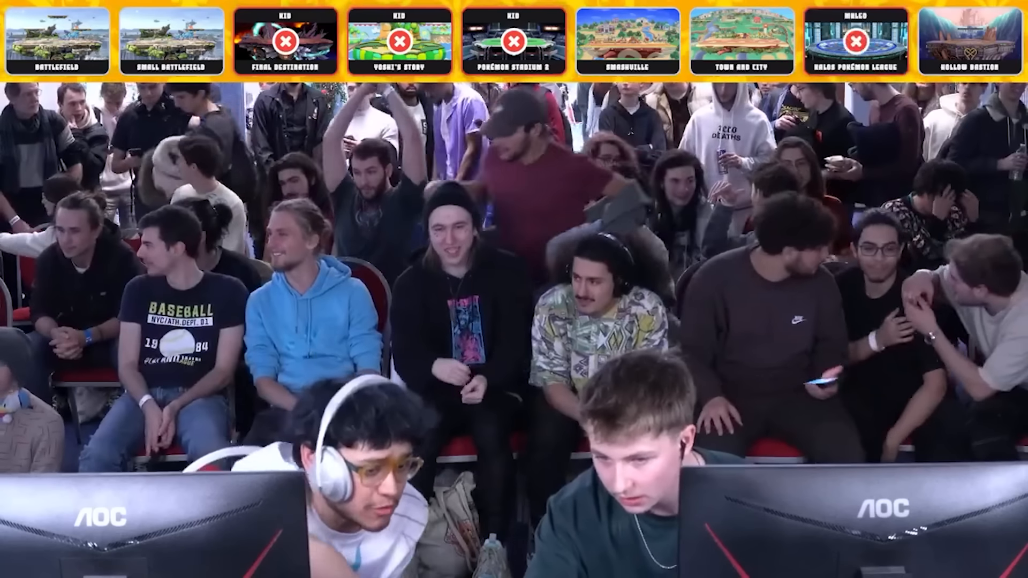